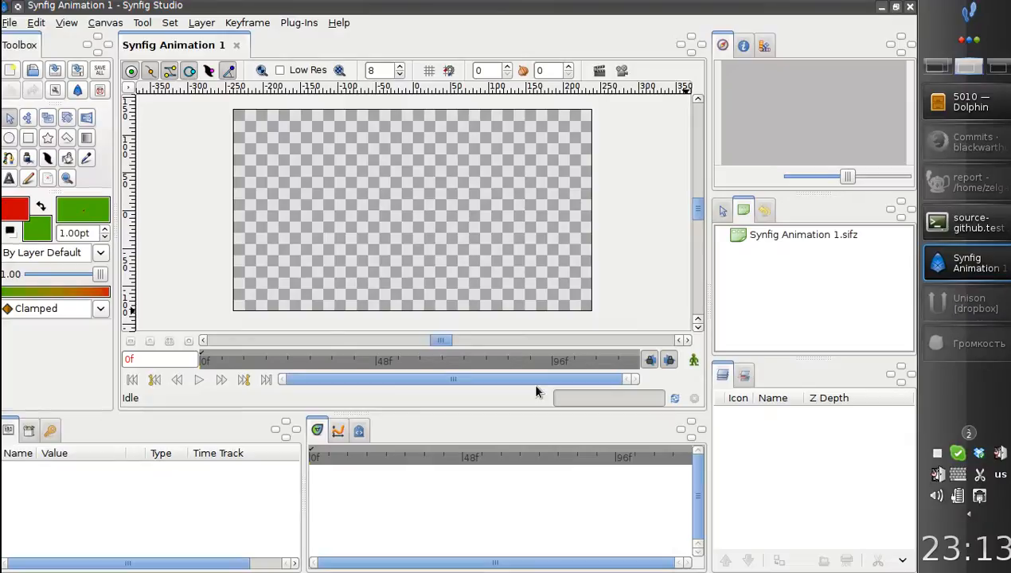
pyautogui.moveTo(106, 199)
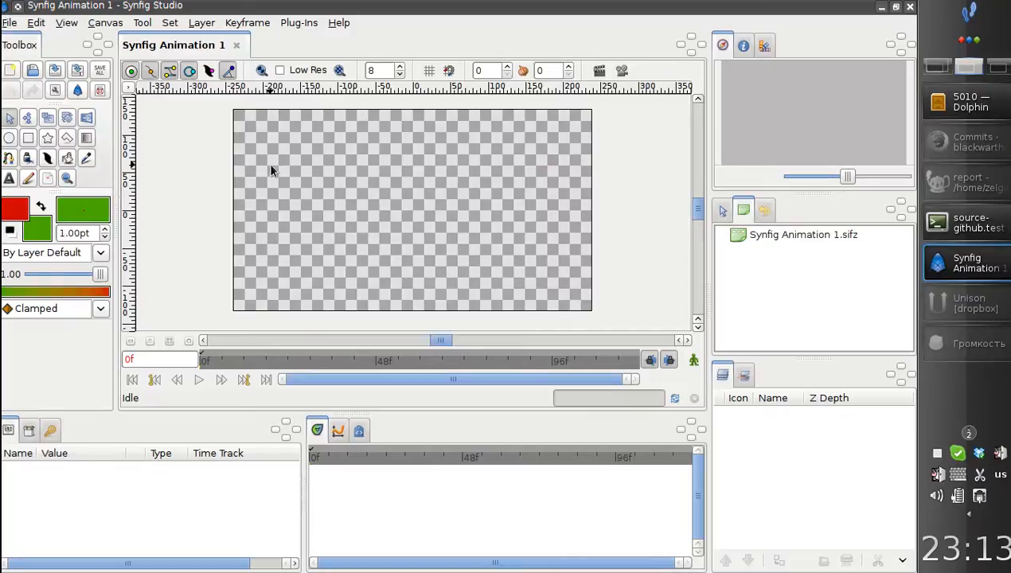
pyautogui.moveTo(318, 198)
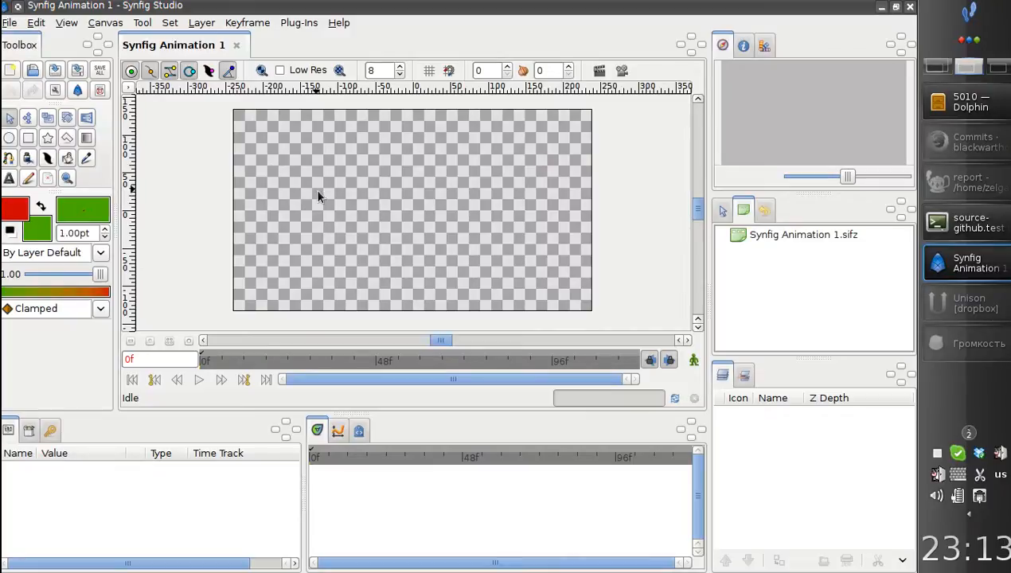
pyautogui.moveTo(368, 232)
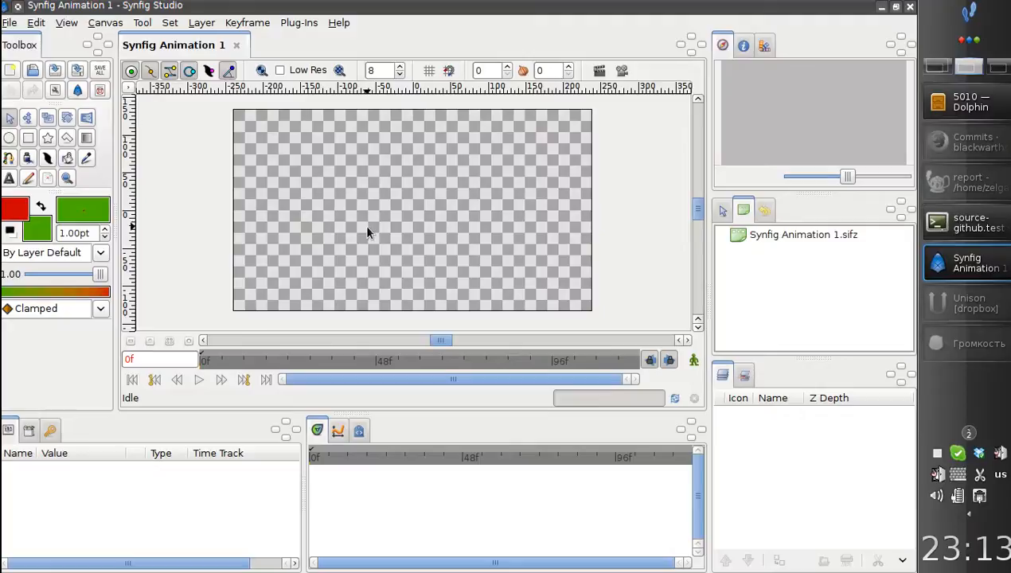
pyautogui.moveTo(362, 232)
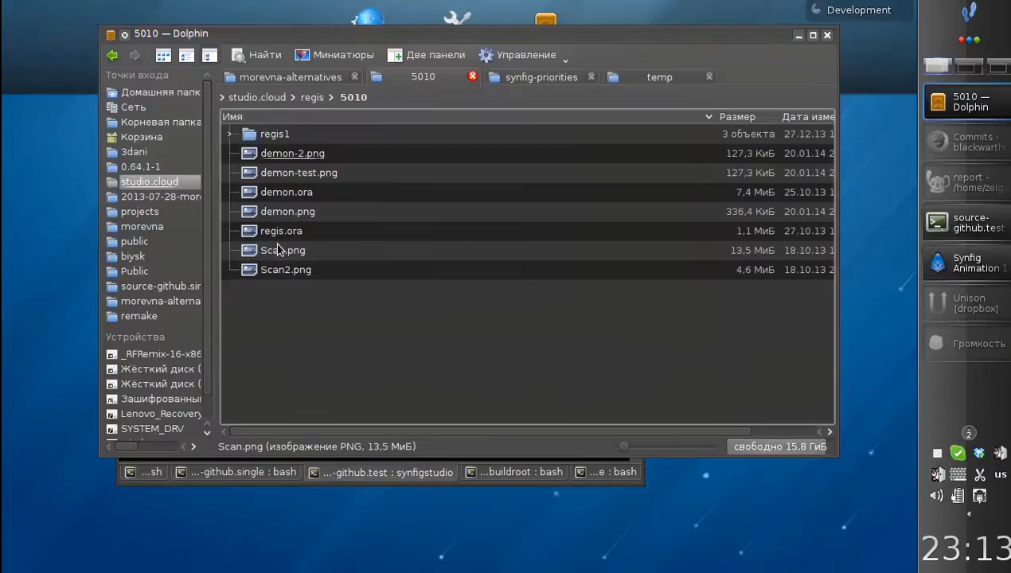
# Step: View demon-test.png in the image viewer from Dolphin, then return to Synfig
pyautogui.click(297, 172)
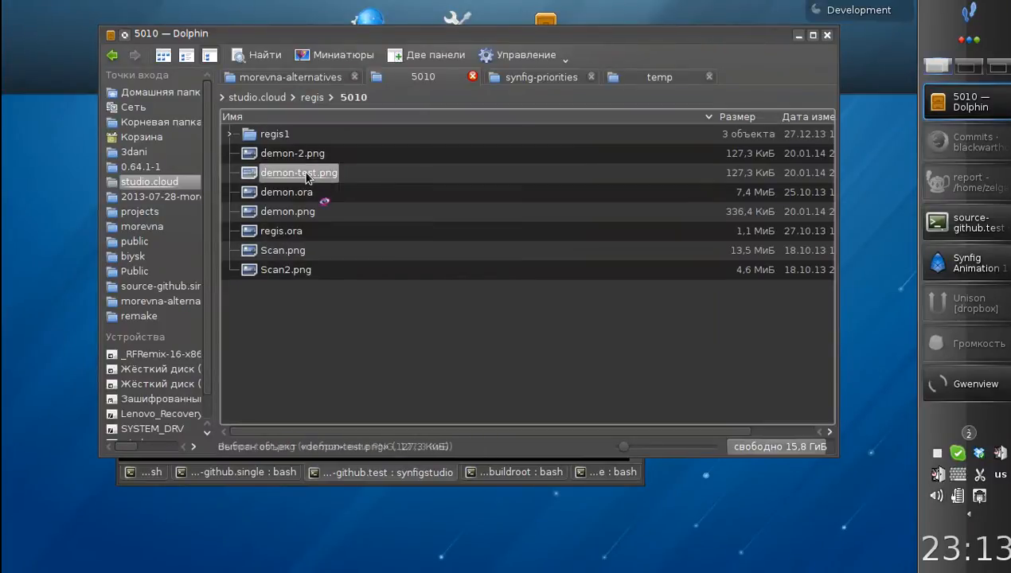
pyautogui.doubleClick(298, 172)
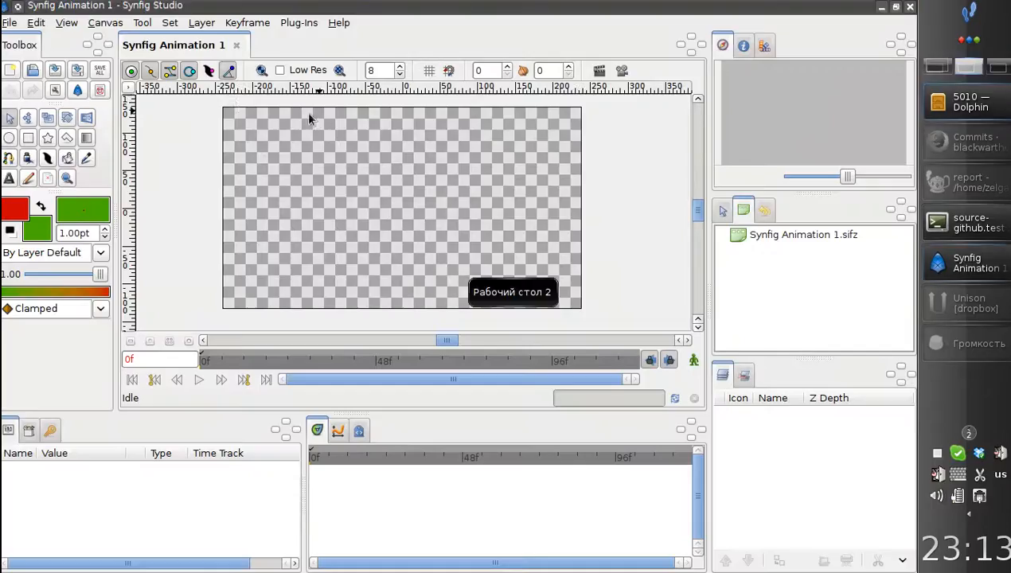
# Step: Import demon-test.png from the 5010 folder as an image layer on the canvas
pyautogui.click(9, 22)
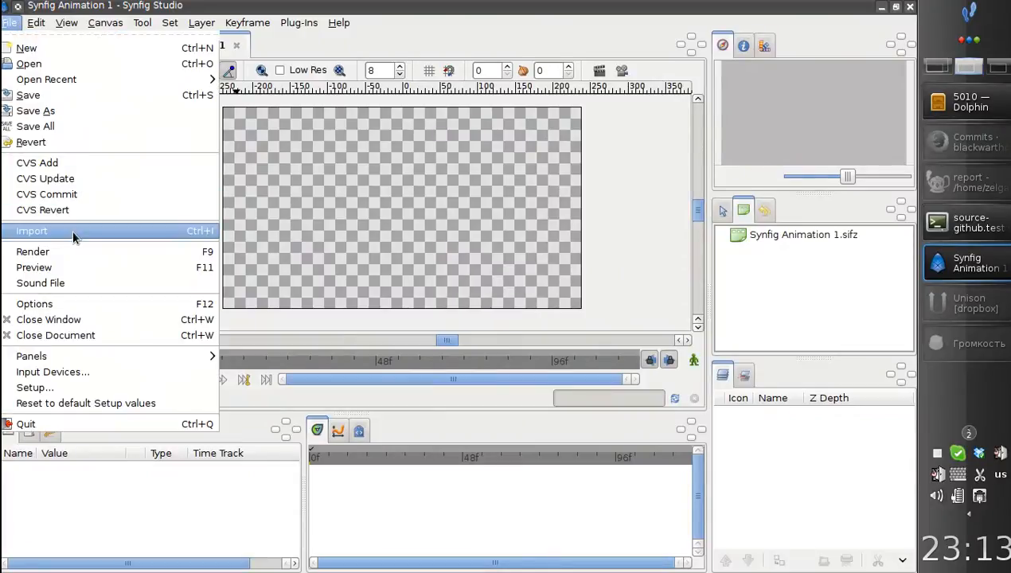
pyautogui.click(32, 229)
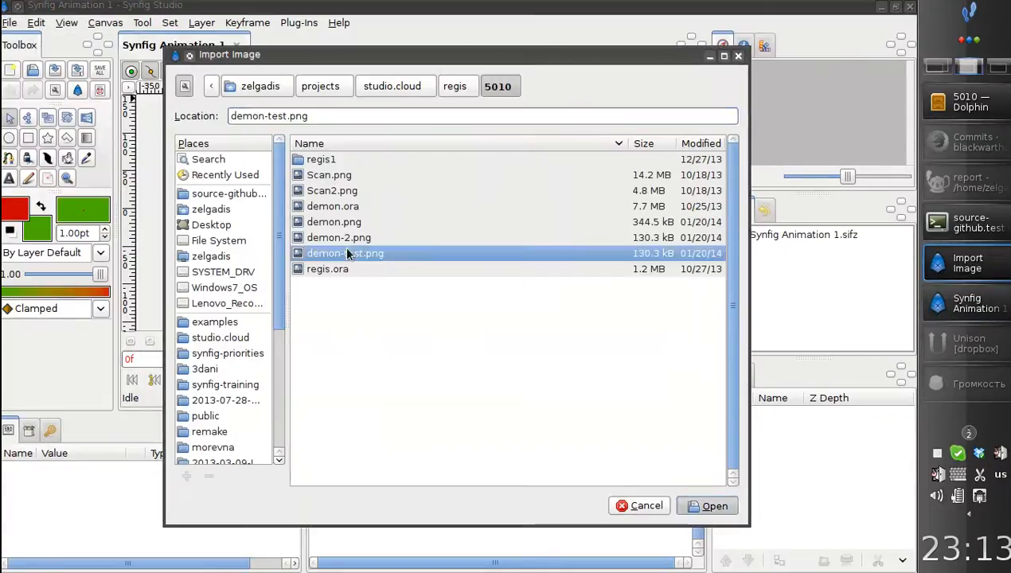
pyautogui.click(713, 506)
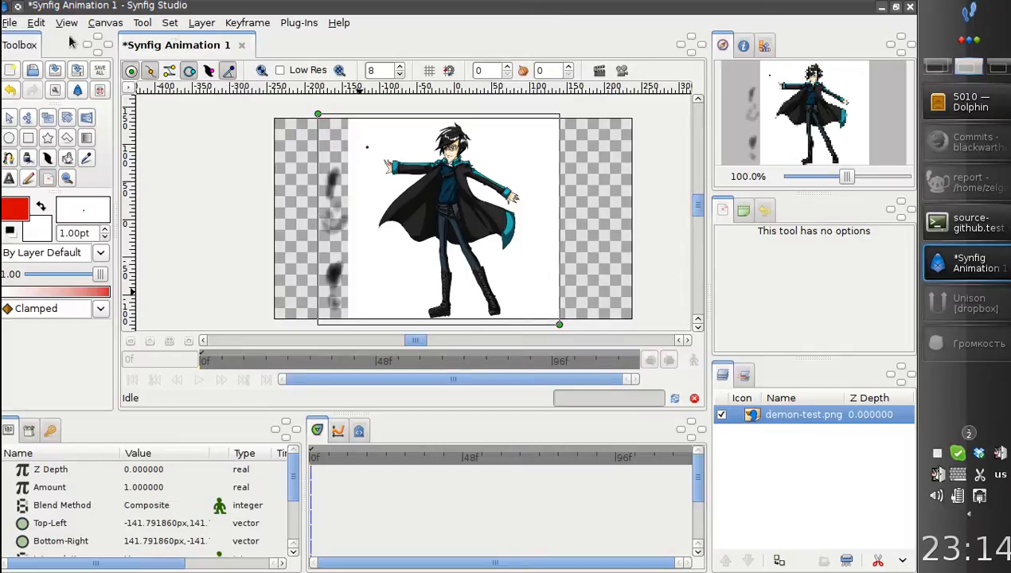
# Step: Save the document over Synfig Animation 1.sifz, confirming the replace, and view demon-test.png again
pyautogui.click(10, 22)
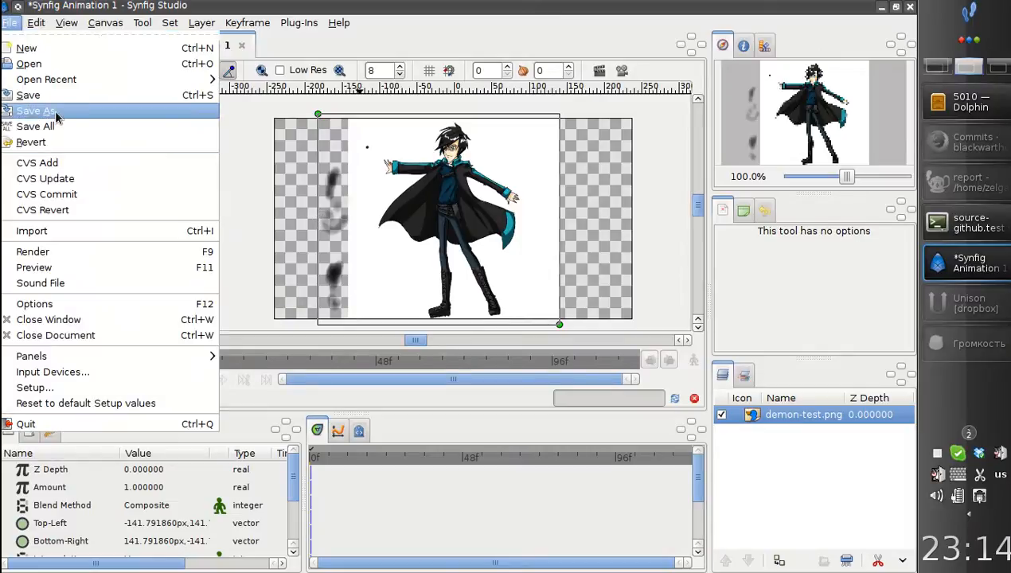
pyautogui.click(35, 111)
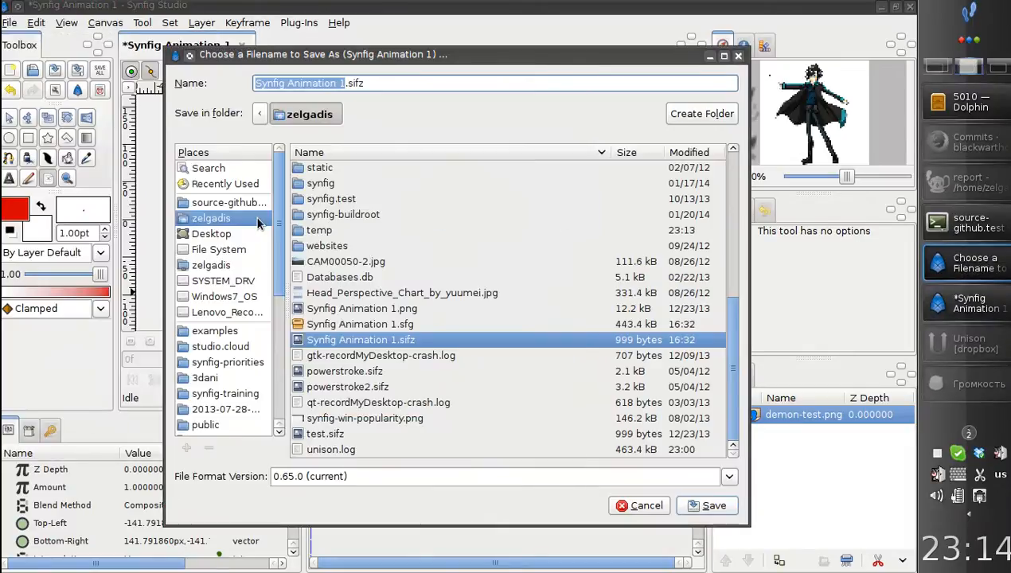
pyautogui.click(713, 506)
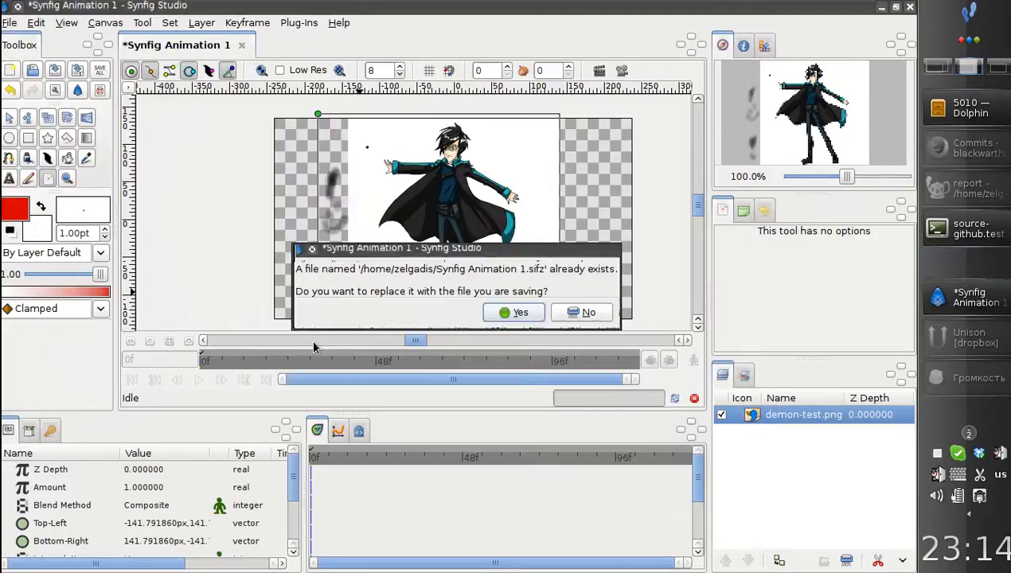
pyautogui.click(519, 312)
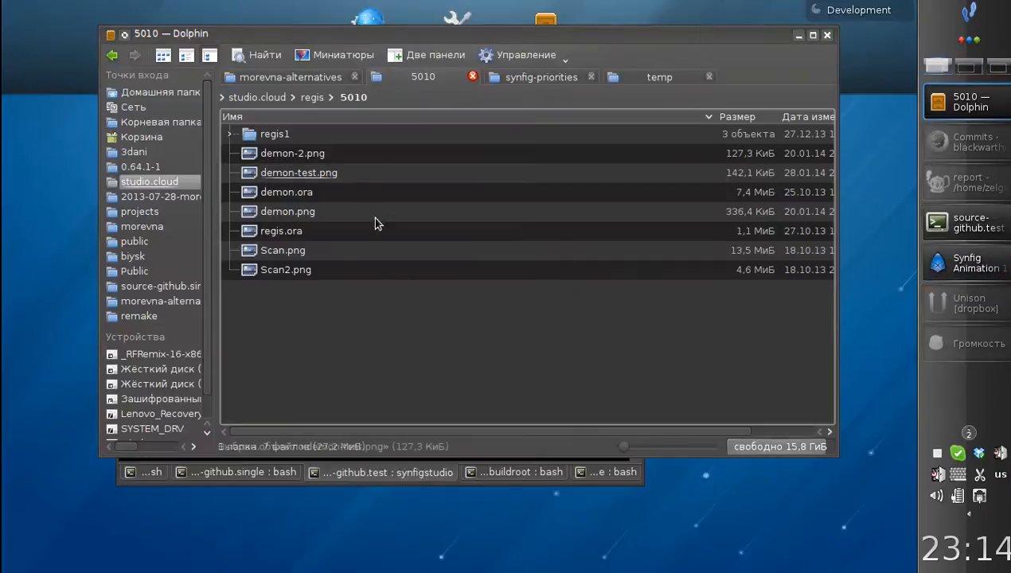
pyautogui.click(297, 172)
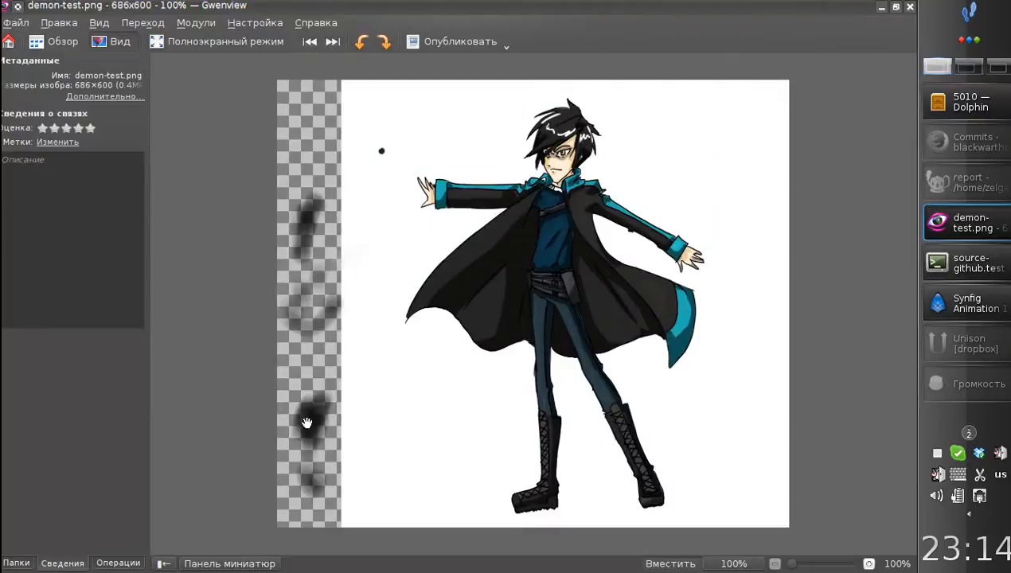
pyautogui.moveTo(904, 22)
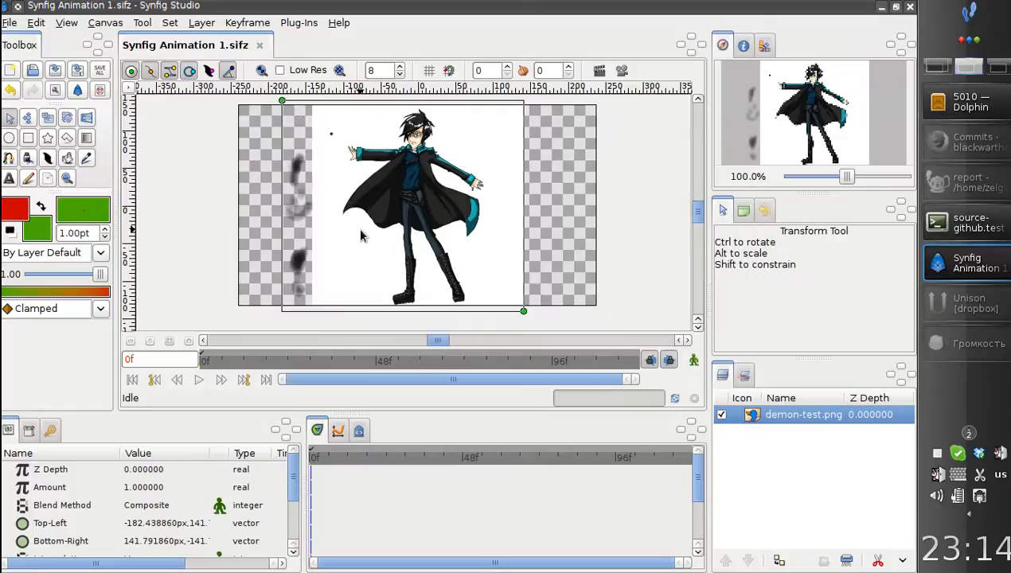
pyautogui.moveTo(374, 242)
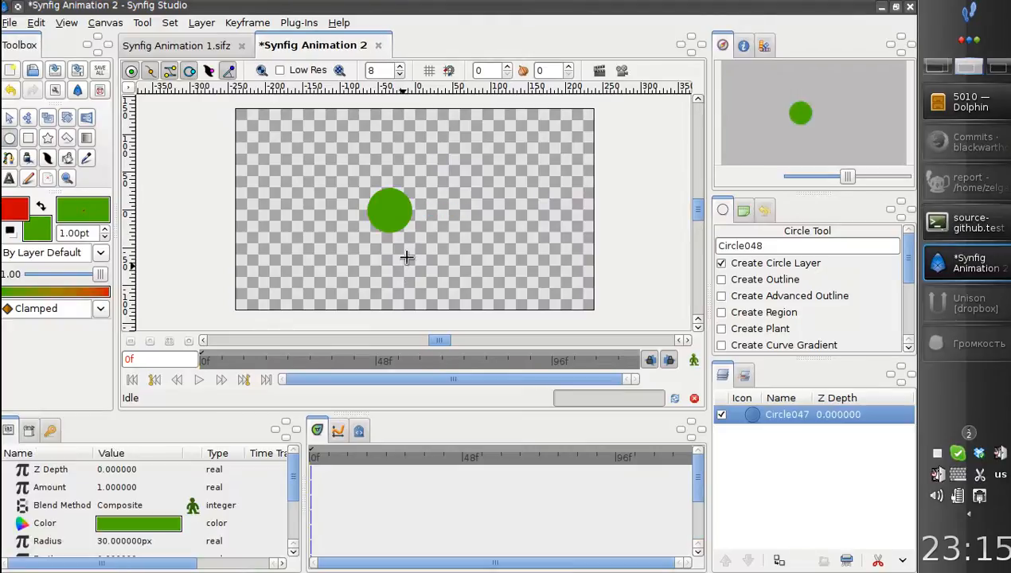
pyautogui.moveTo(112, 254)
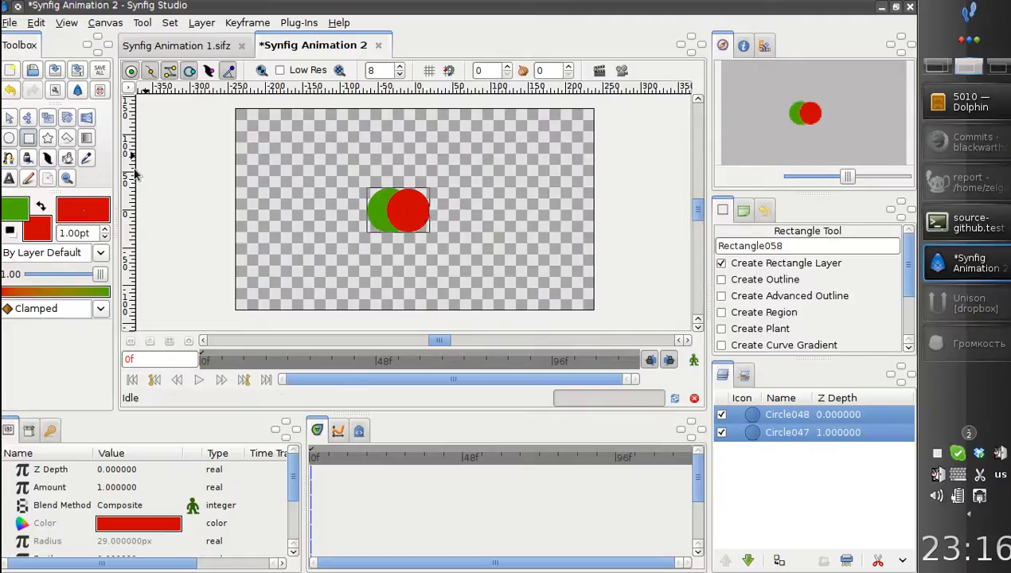
# Step: Draw a rectangle overlapping the red circle
pyautogui.moveTo(411, 194); pyautogui.dragTo(460, 230)
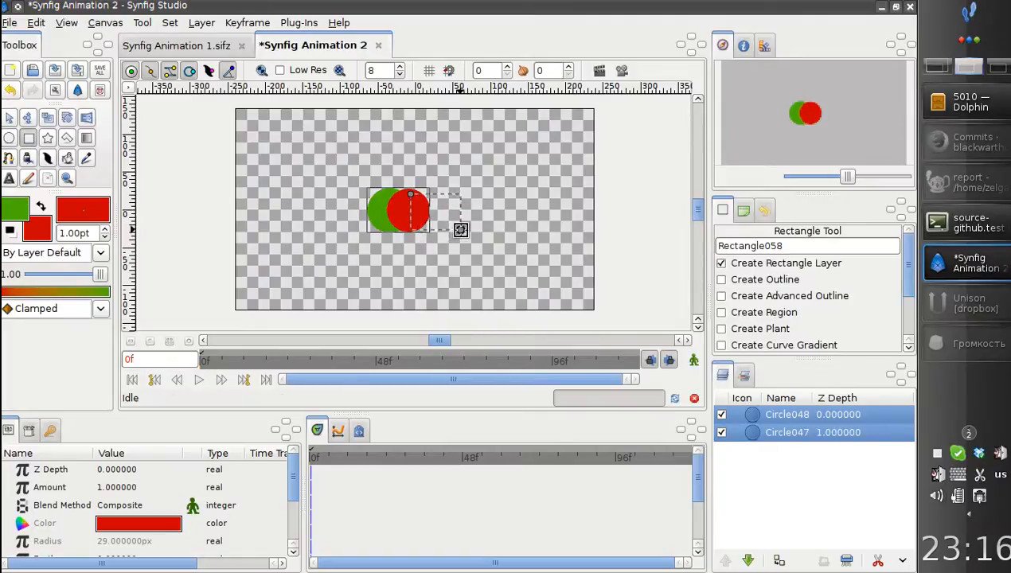
pyautogui.moveTo(411, 194); pyautogui.dragTo(460, 231)
pyautogui.write('3')
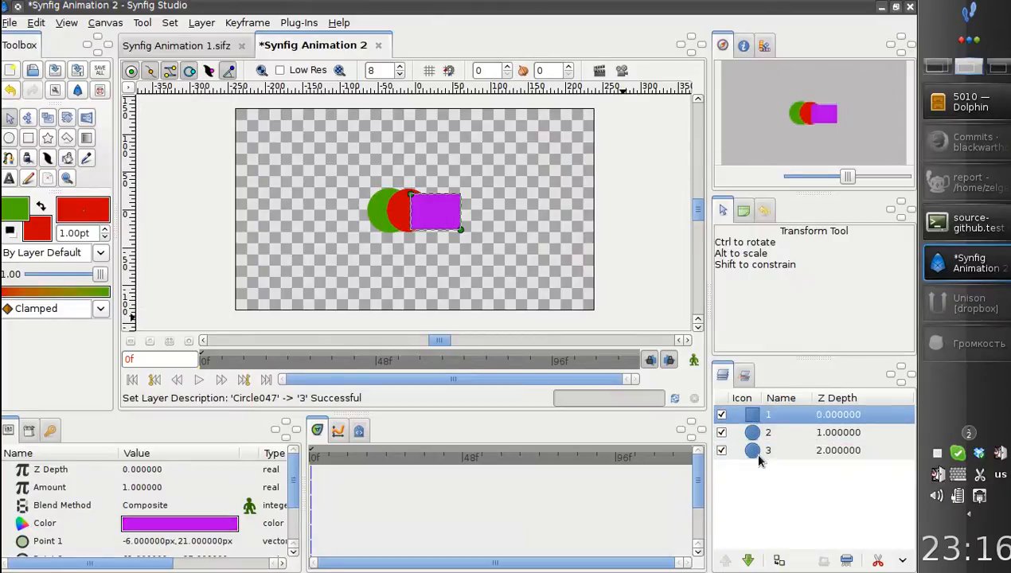
# Step: Group layers 1, 2 and 3 into a Switch layer and expand it to show its children
pyautogui.rightClick(758, 449)
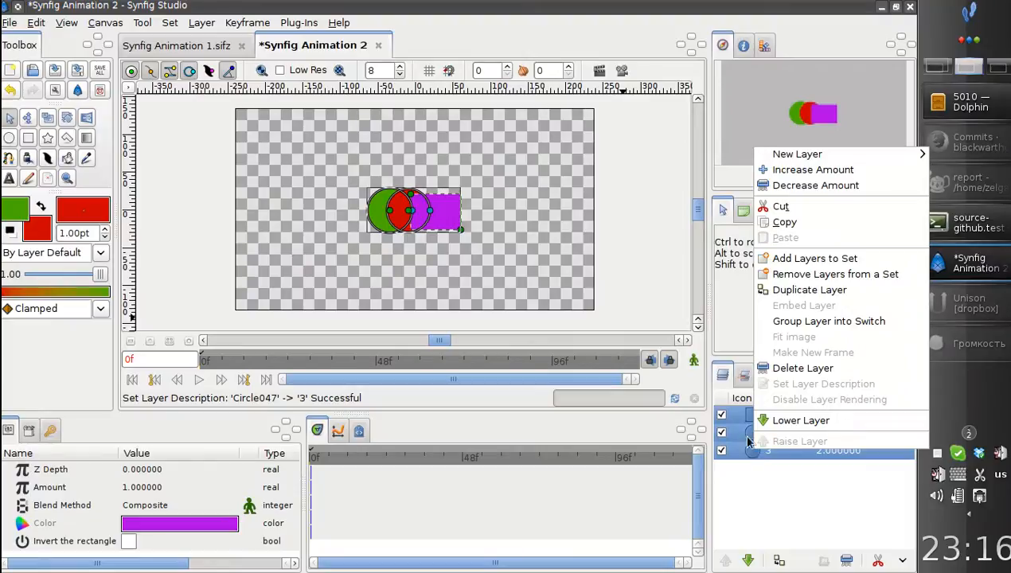
pyautogui.click(827, 321)
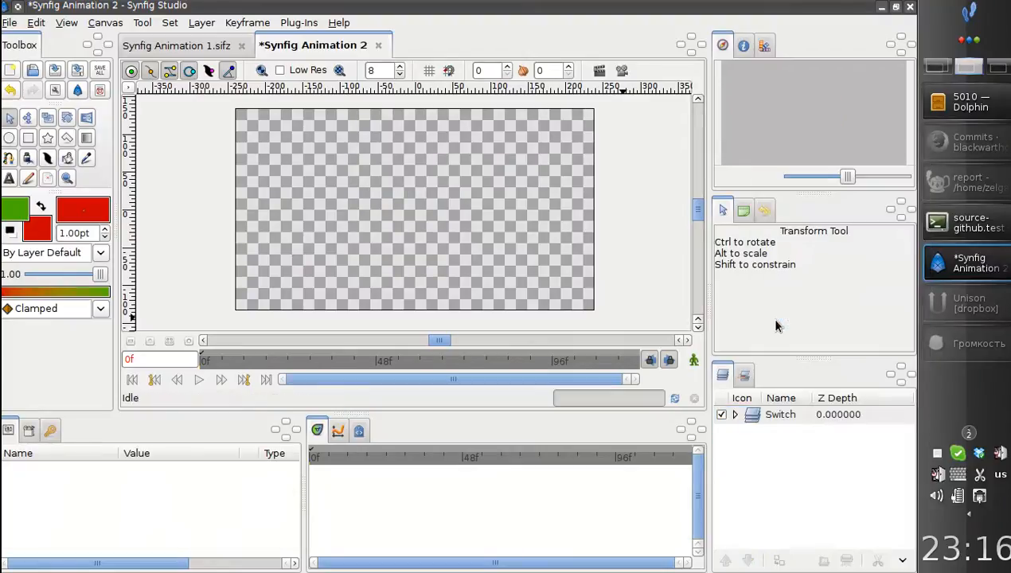
pyautogui.click(780, 414)
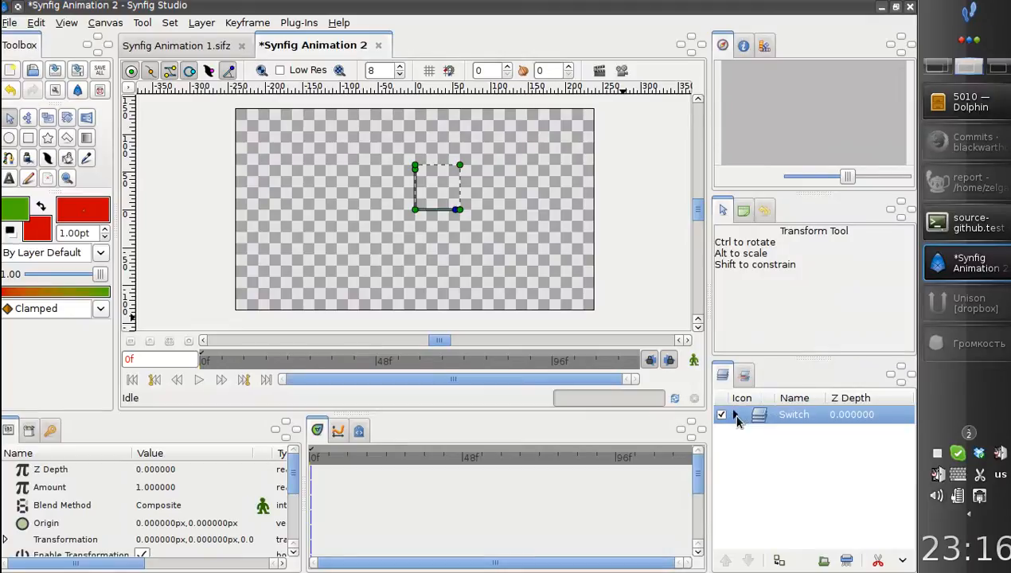
pyautogui.click(734, 413)
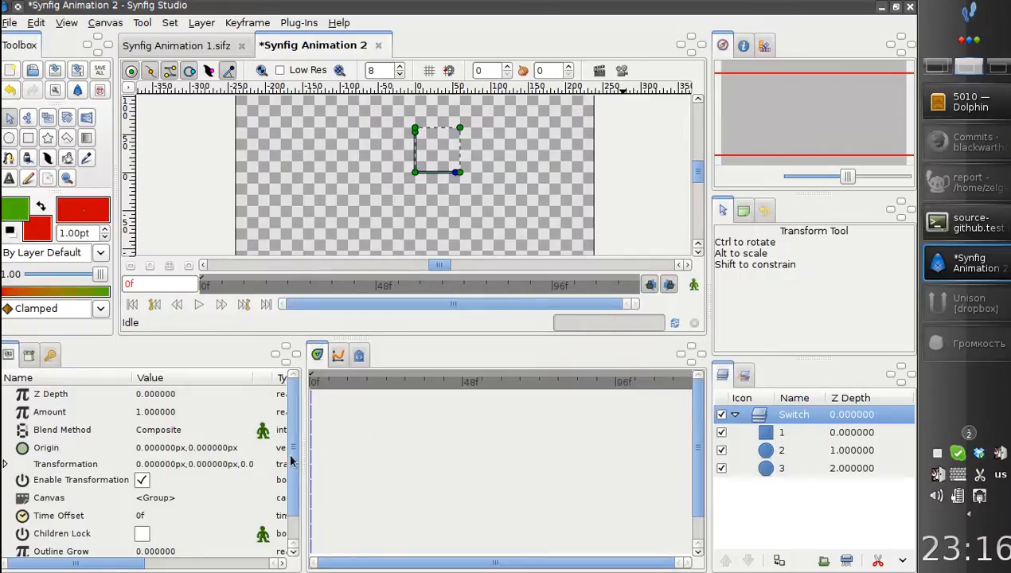
# Step: Begin editing the Switch layer's Active Layer Name parameter in the Params panel
pyautogui.scroll(-3)
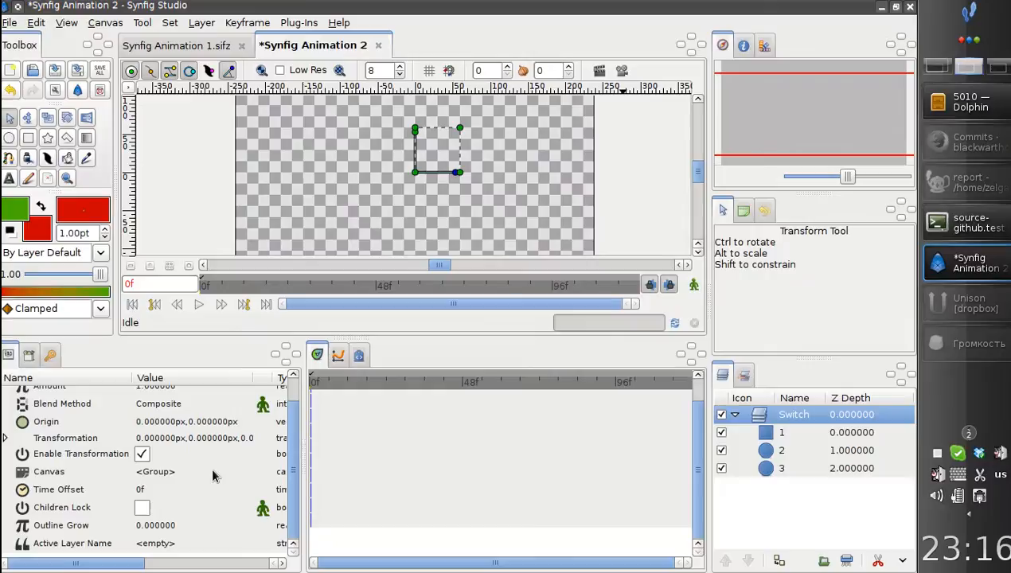
pyautogui.click(72, 543)
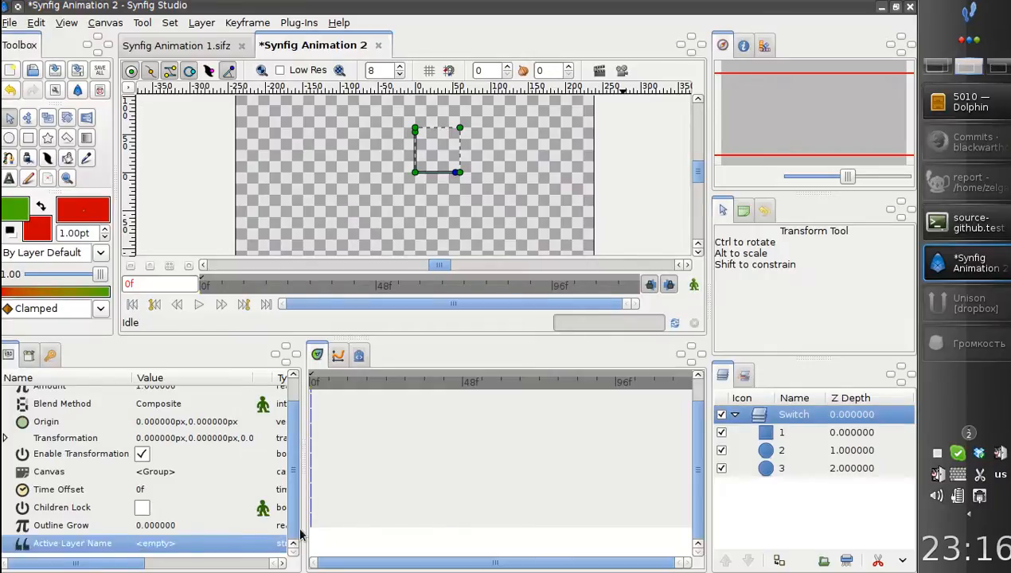
pyautogui.moveTo(253, 337)
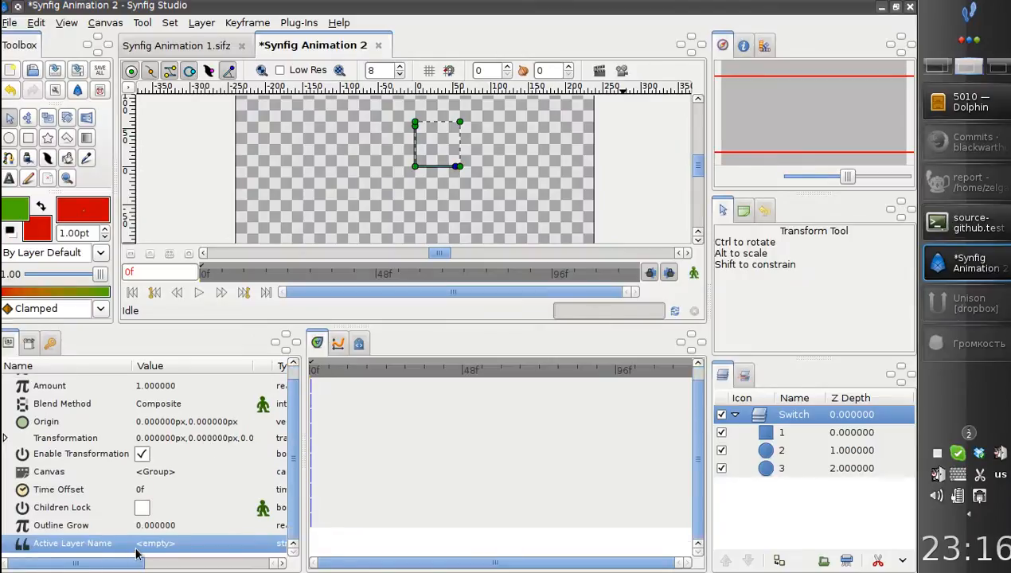
pyautogui.moveTo(175, 544)
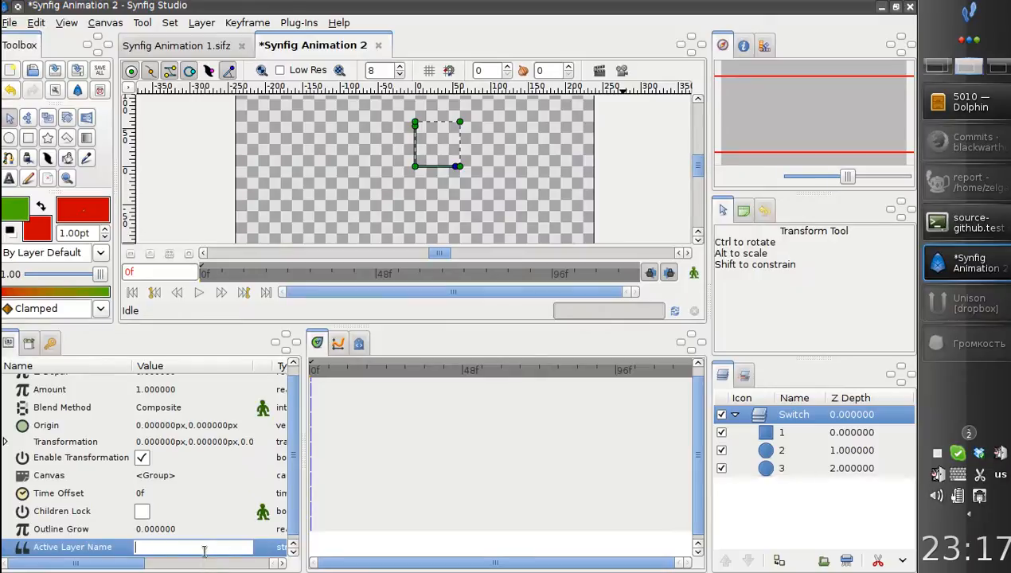
pyautogui.write('1')
pyautogui.click(801, 451)
pyautogui.write('layer')
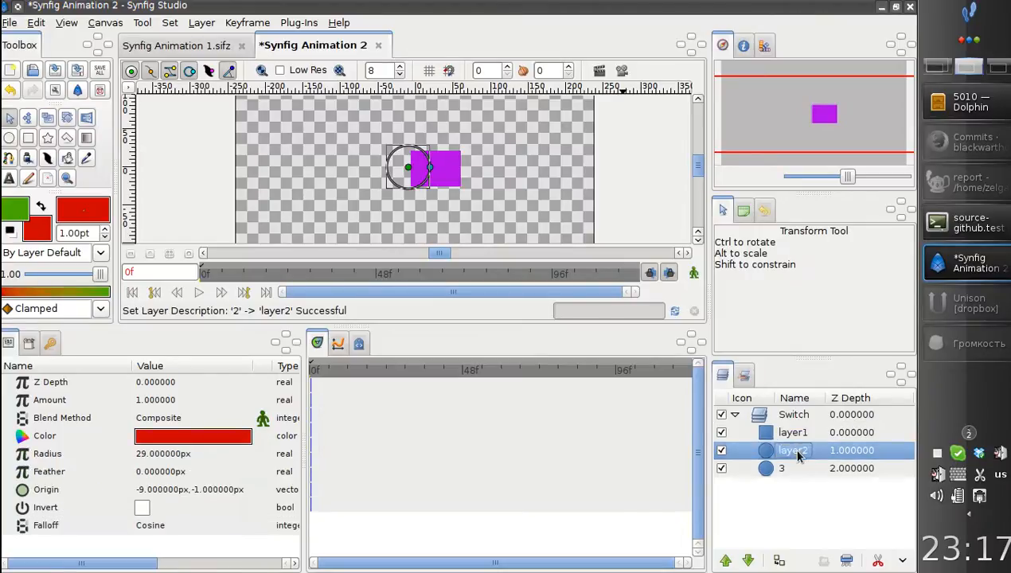
# Step: Rename the remaining numbered child layer so the children read layer1, layer2, layer3
pyautogui.doubleClick(781, 468)
pyautogui.write('layer')
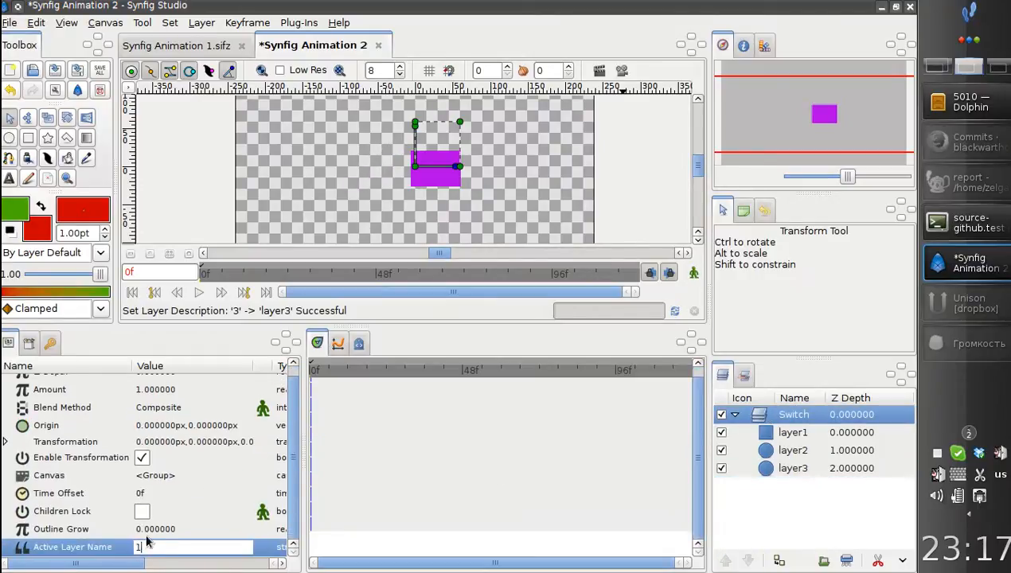
pyautogui.write('layl')
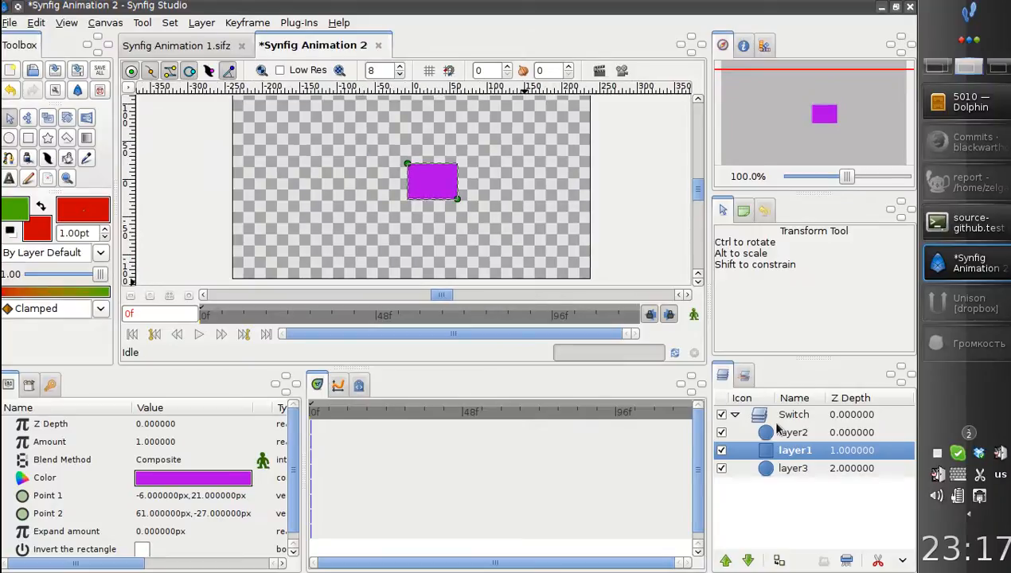
# Step: Set the Switch layer's Active Layer Name to layer2 so the red circle shows
pyautogui.click(792, 414)
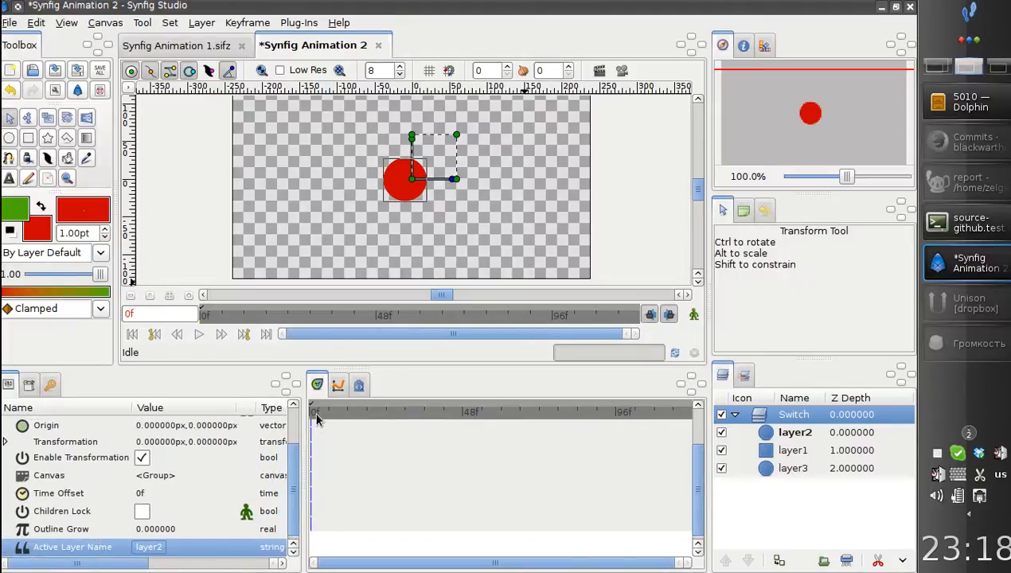
# Step: In animate mode at frame 13, key Active Layer Name to layer3 so the green circle shows
pyautogui.click(322, 411)
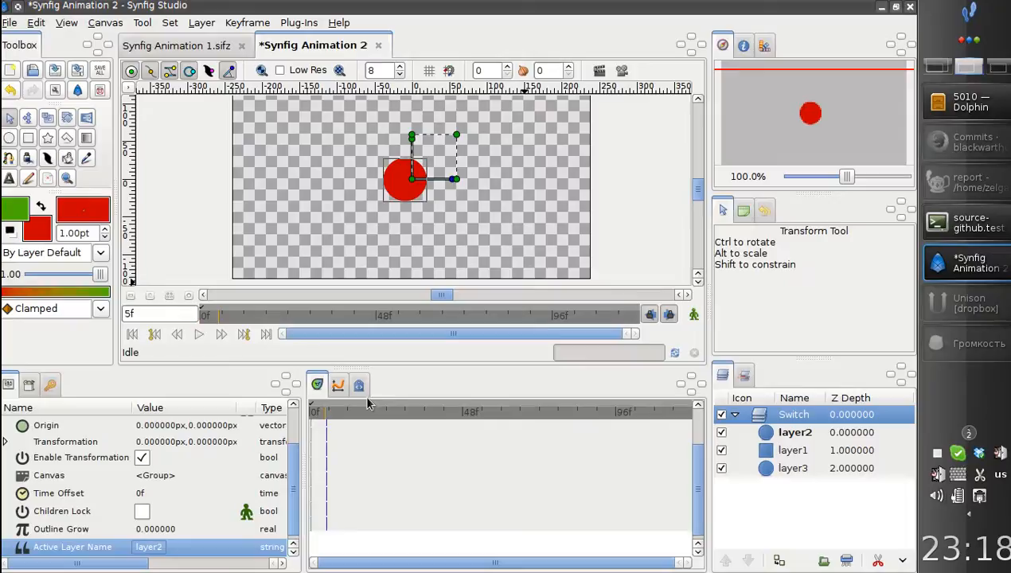
pyautogui.click(693, 313)
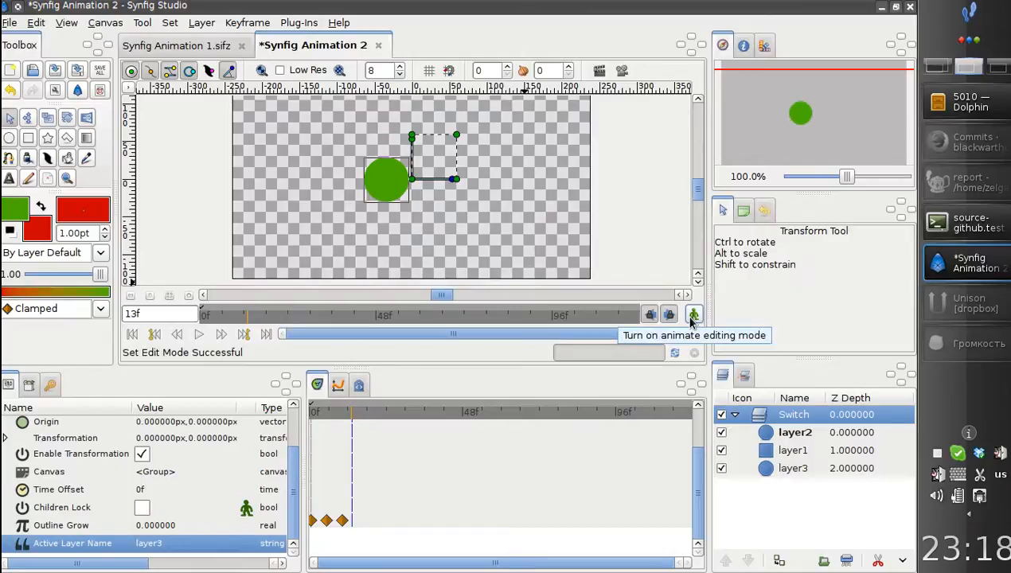
pyautogui.moveTo(516, 455)
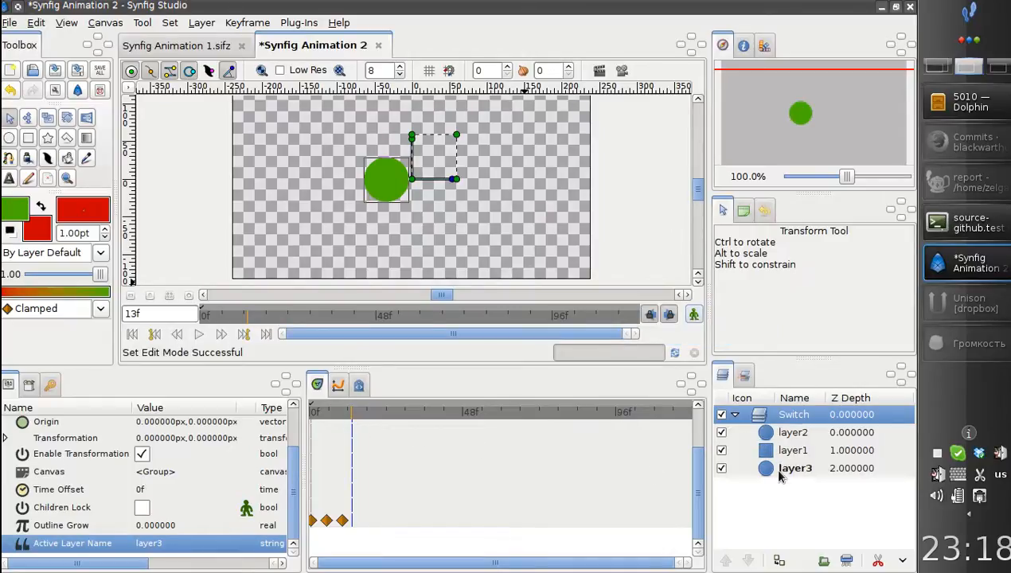
pyautogui.click(794, 468)
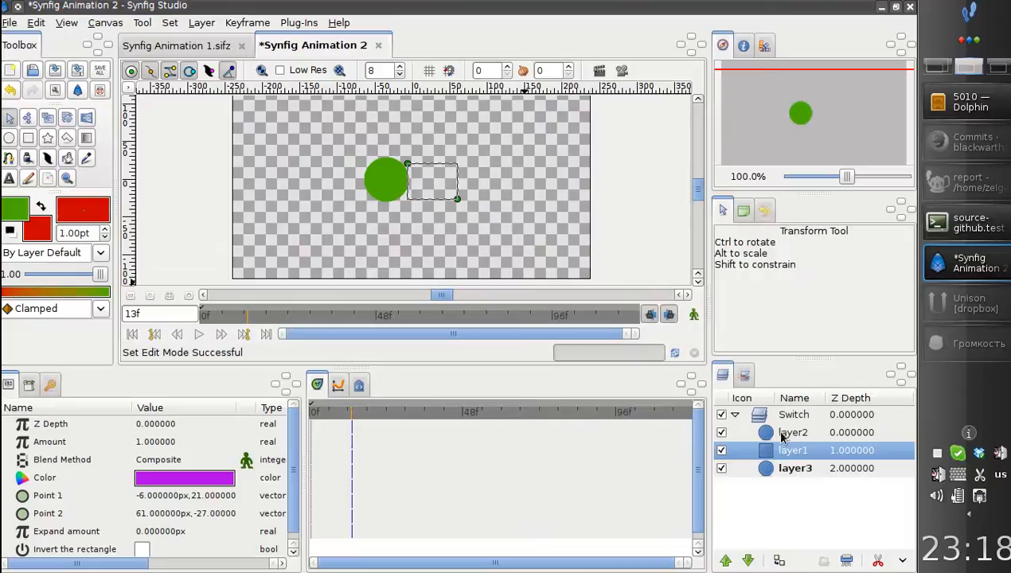
# Step: Rename the child layers so the purple rectangle layer carries the name layer3
pyautogui.click(793, 433)
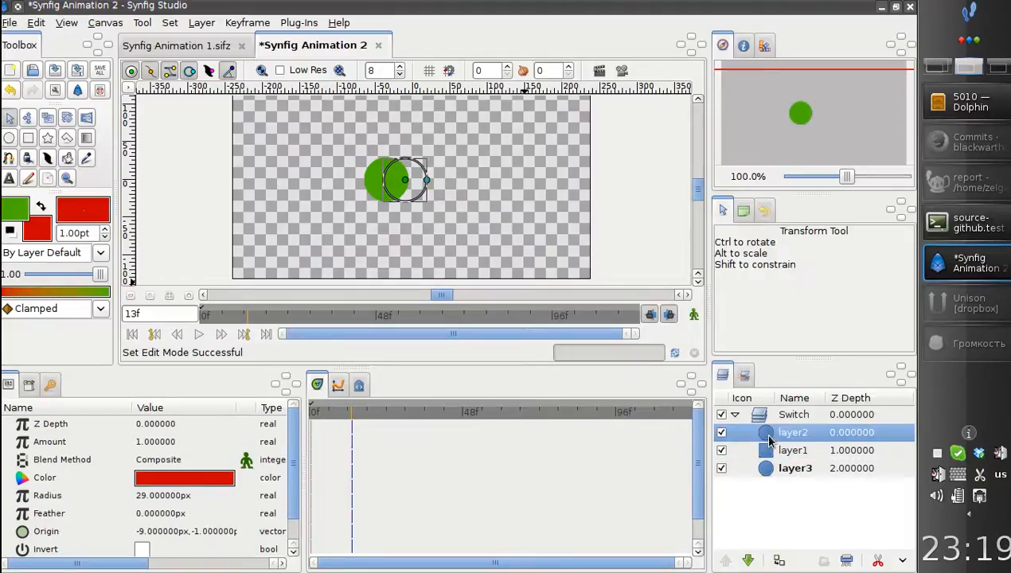
pyautogui.doubleClick(793, 433)
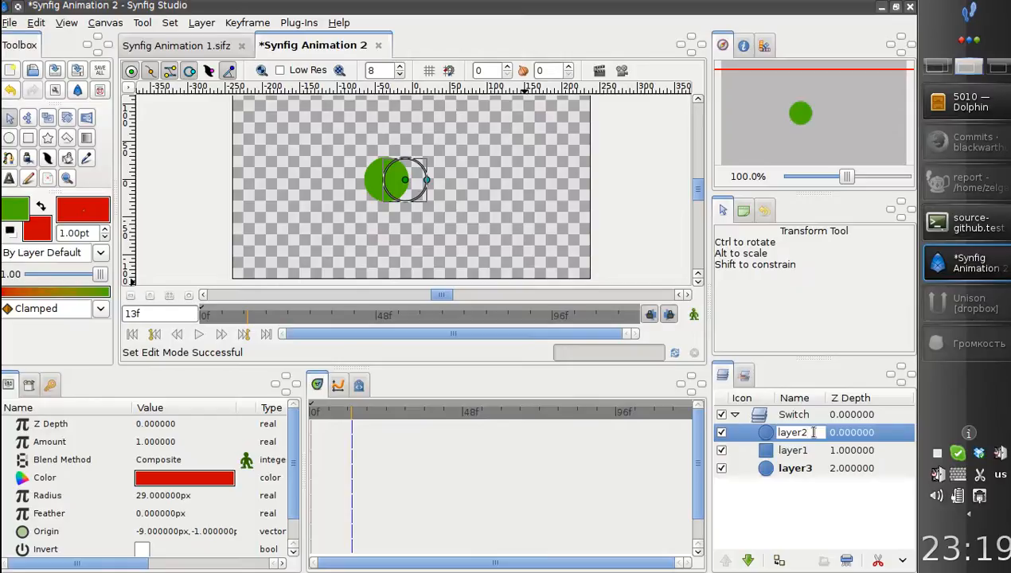
pyautogui.write('layer3')
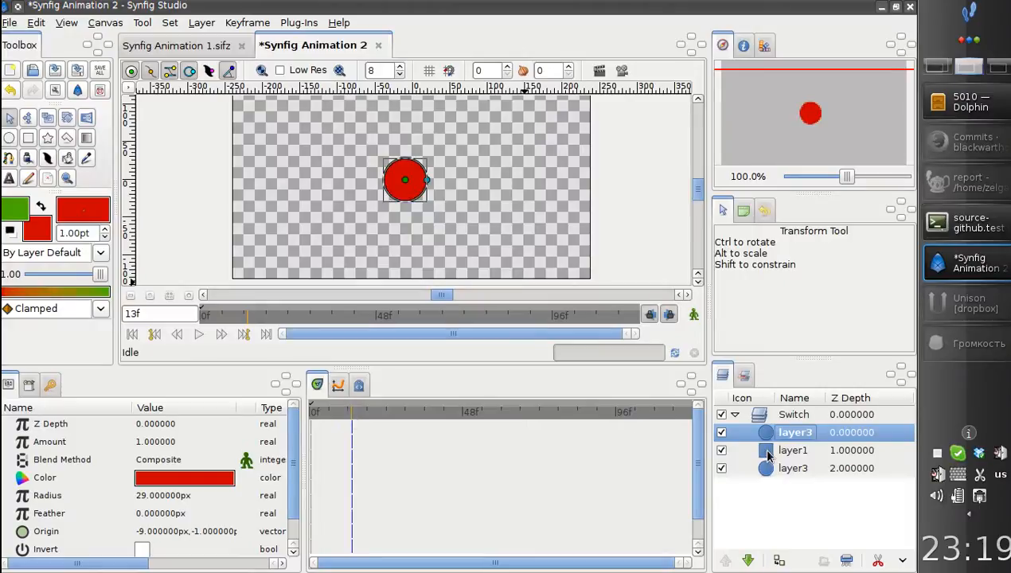
pyautogui.doubleClick(795, 433)
pyautogui.write('2')
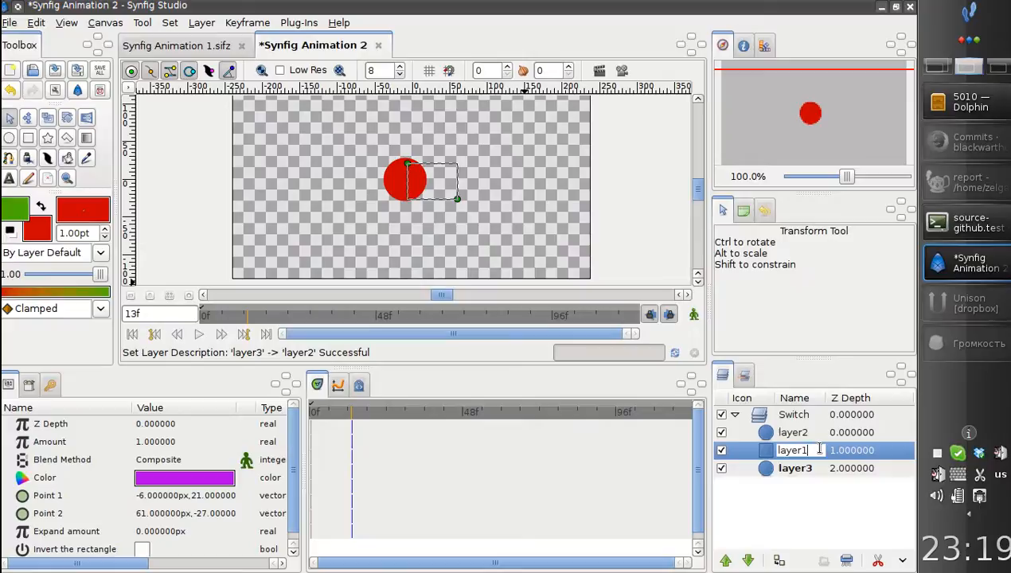
pyautogui.press('BackSpace')
pyautogui.write('3')
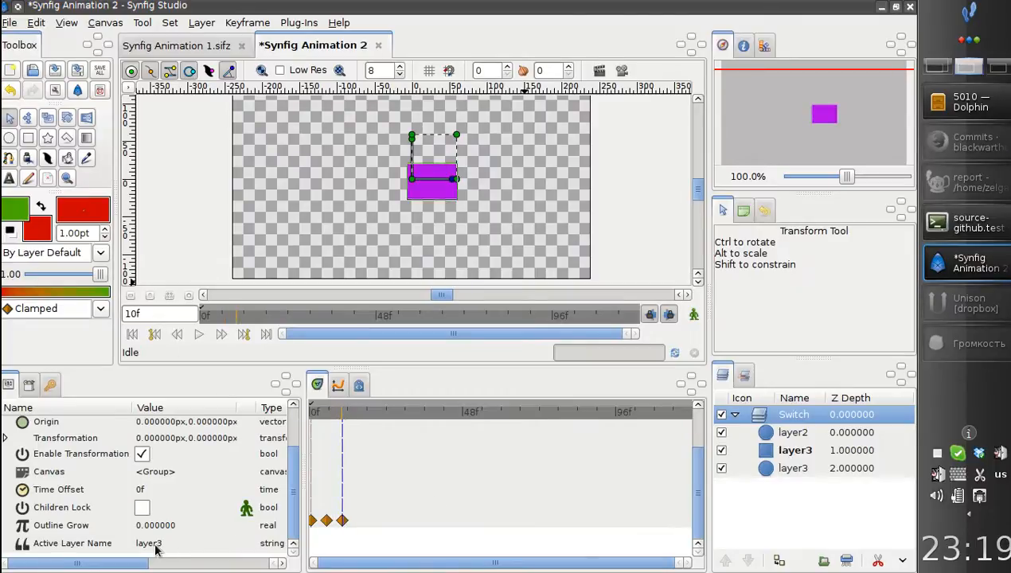
pyautogui.click(793, 449)
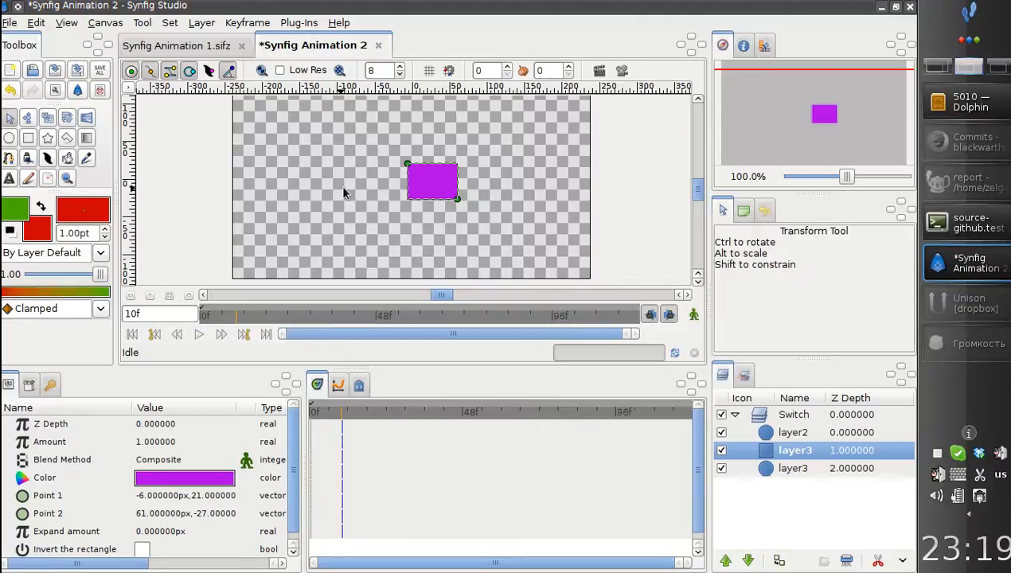
pyautogui.moveTo(501, 194)
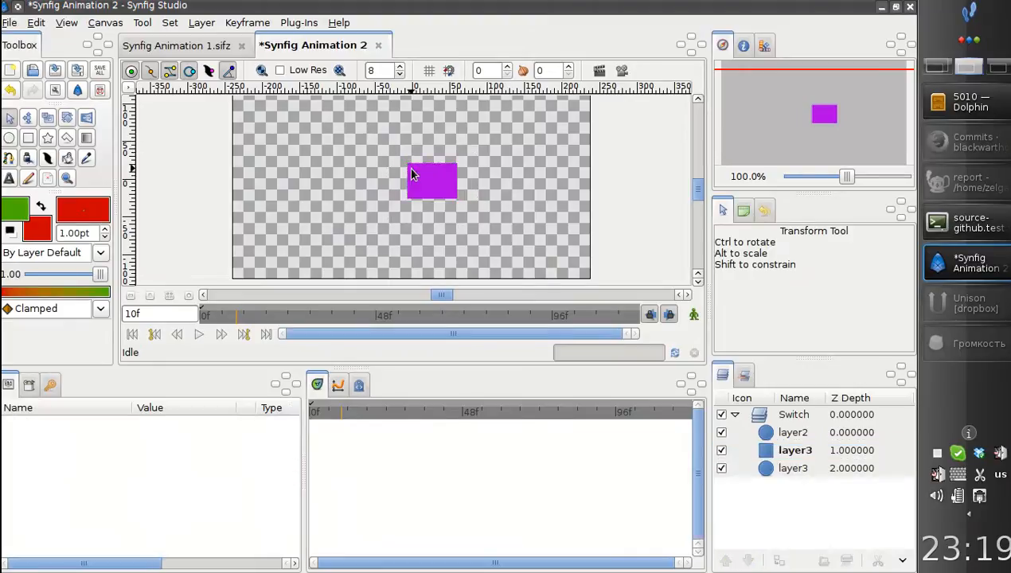
pyautogui.click(792, 431)
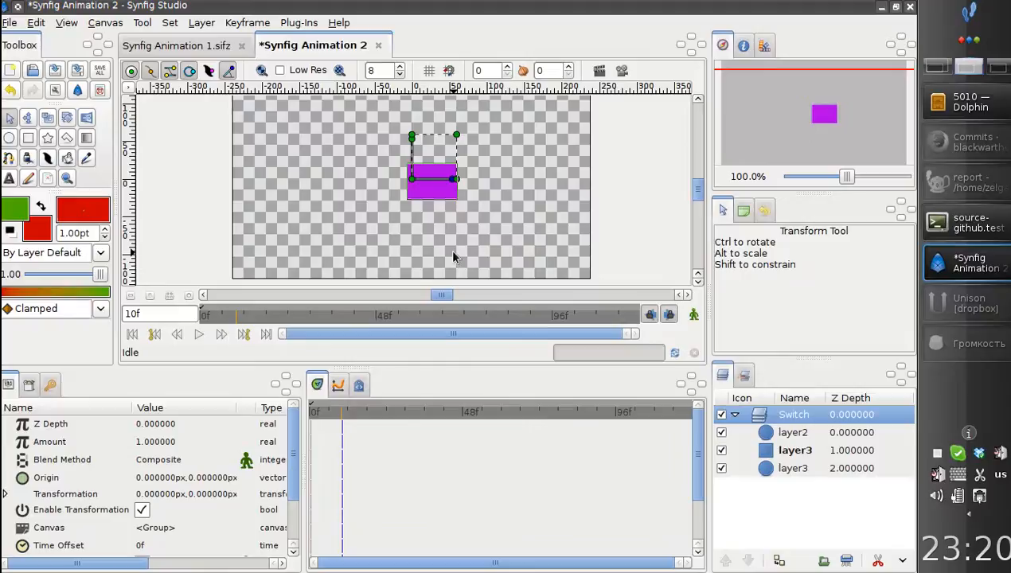
pyautogui.moveTo(449, 249)
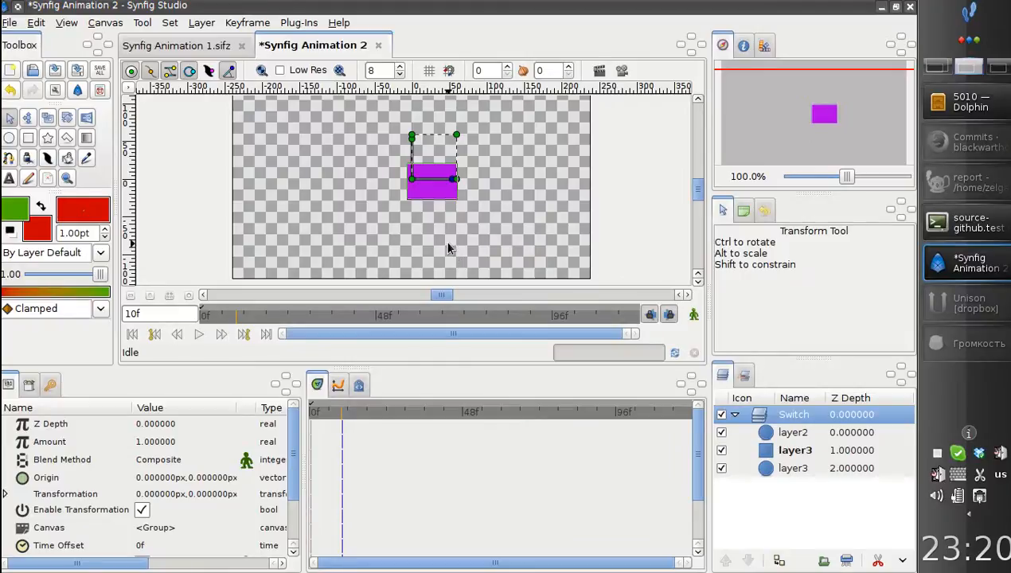